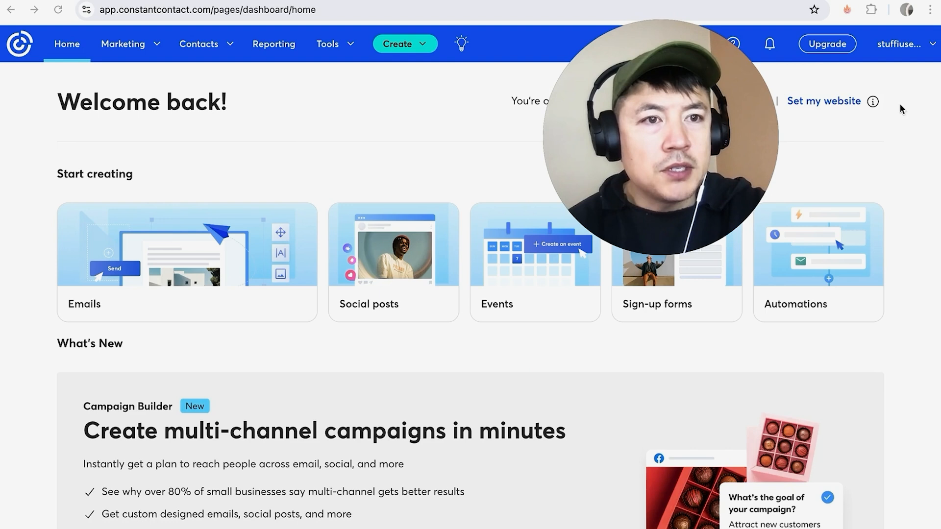
{"action": "mouse_move", "coordinate": [903, 51]}
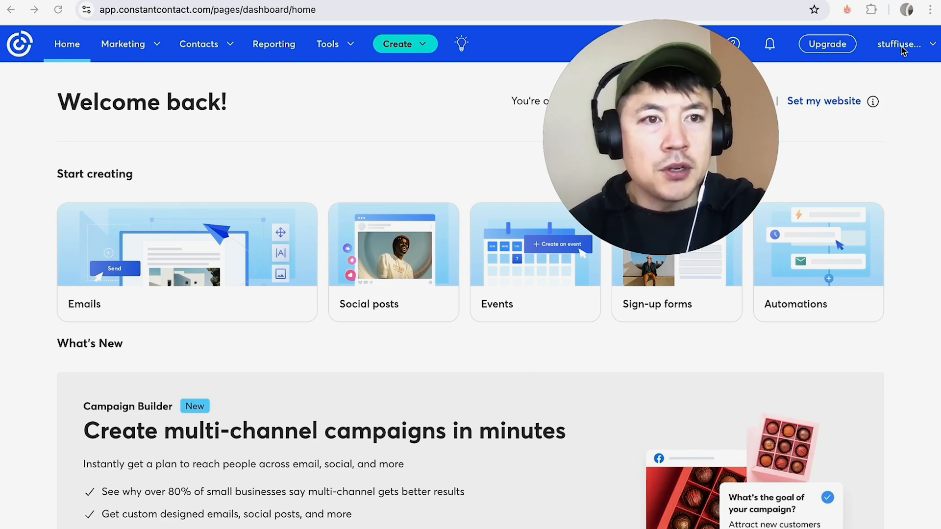
Reach the account settings page from the account name menu.
{"action": "left_click", "coordinate": [908, 44]}
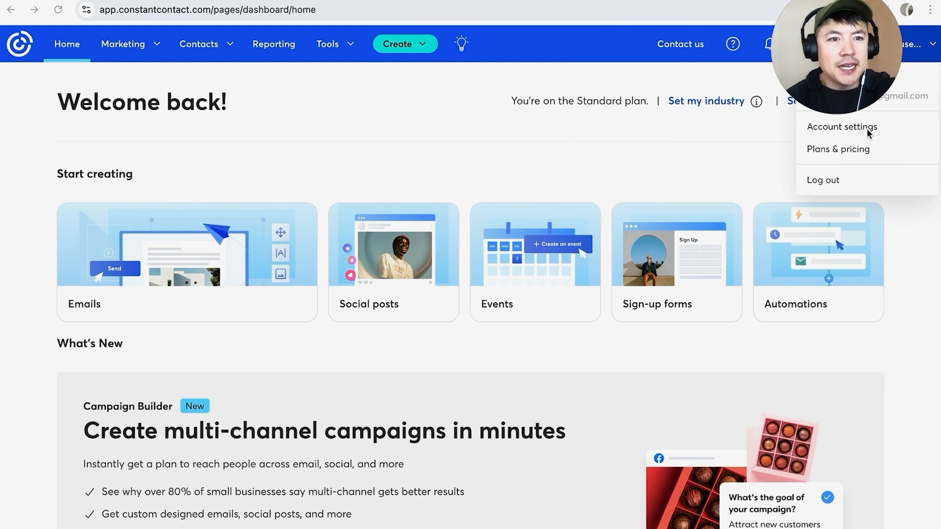
{"action": "left_click", "coordinate": [842, 127]}
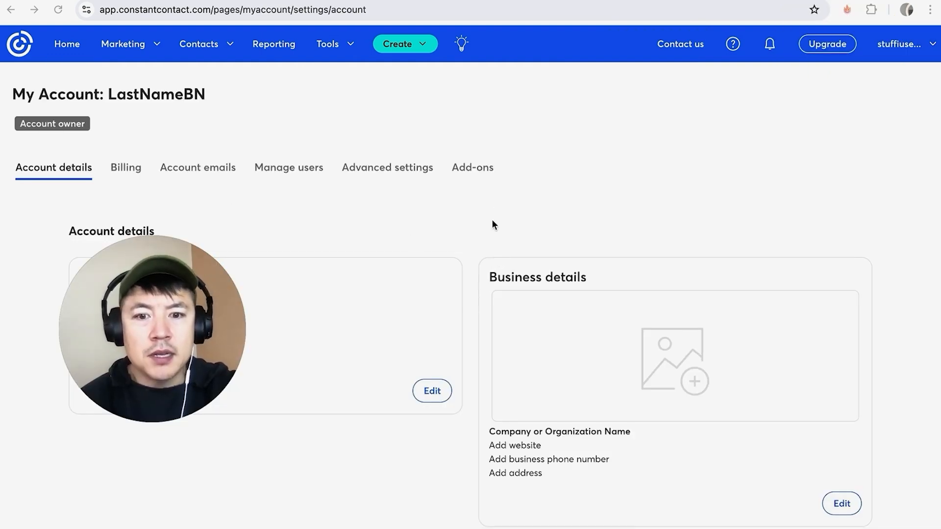
{"action": "mouse_move", "coordinate": [473, 246]}
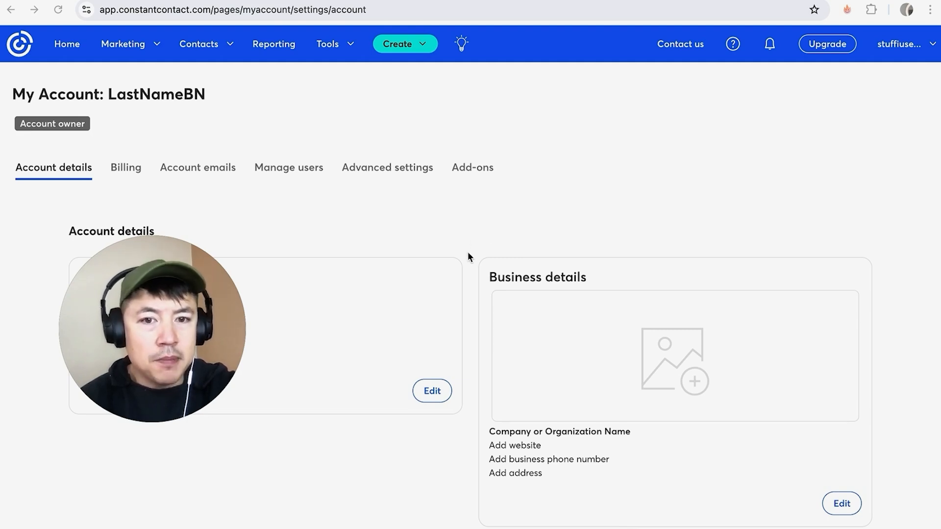
Scroll to the Other settings section with footer, regional and signature information.
{"action": "scroll", "scroll_direction": "down", "scroll_amount": 3}
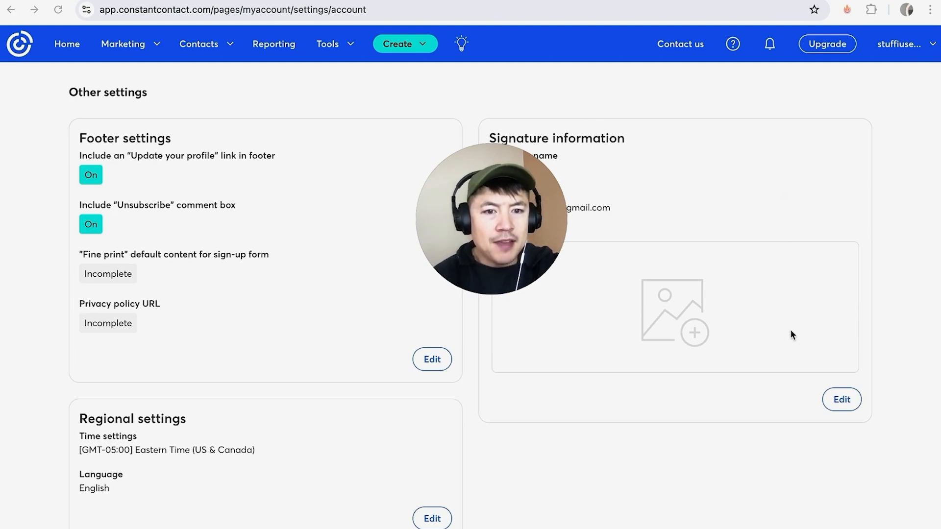
{"action": "mouse_move", "coordinate": [787, 375]}
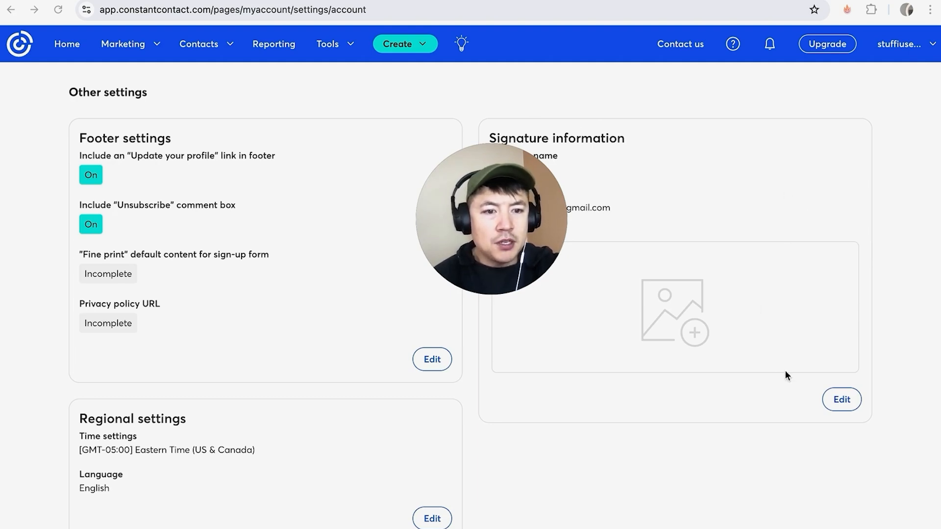
Start editing Signature information and reach the Signature image field.
{"action": "left_click", "coordinate": [841, 400]}
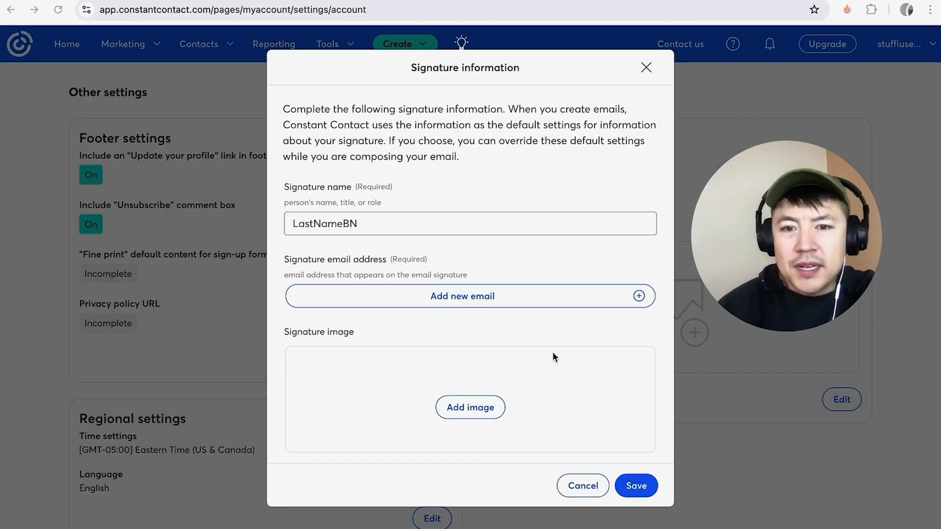
{"action": "scroll", "scroll_direction": "down", "scroll_amount": 3}
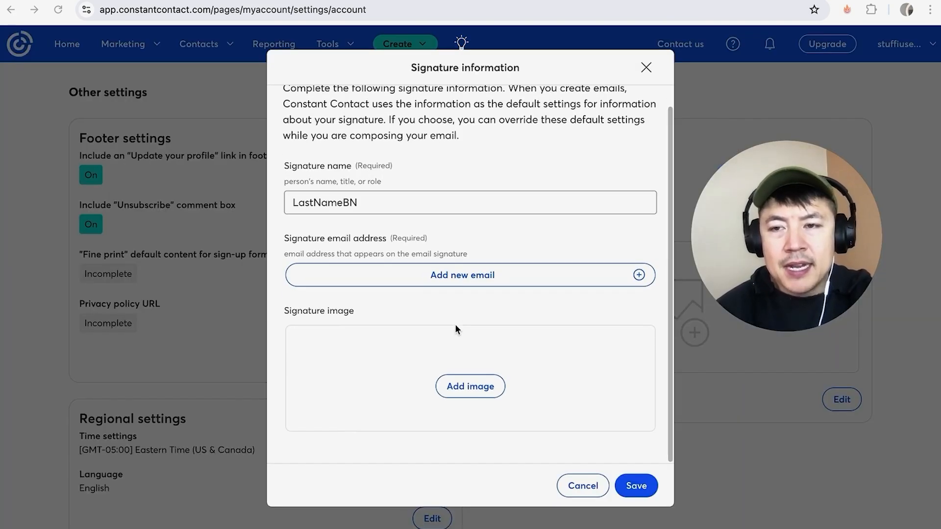
{"action": "mouse_move", "coordinate": [396, 312]}
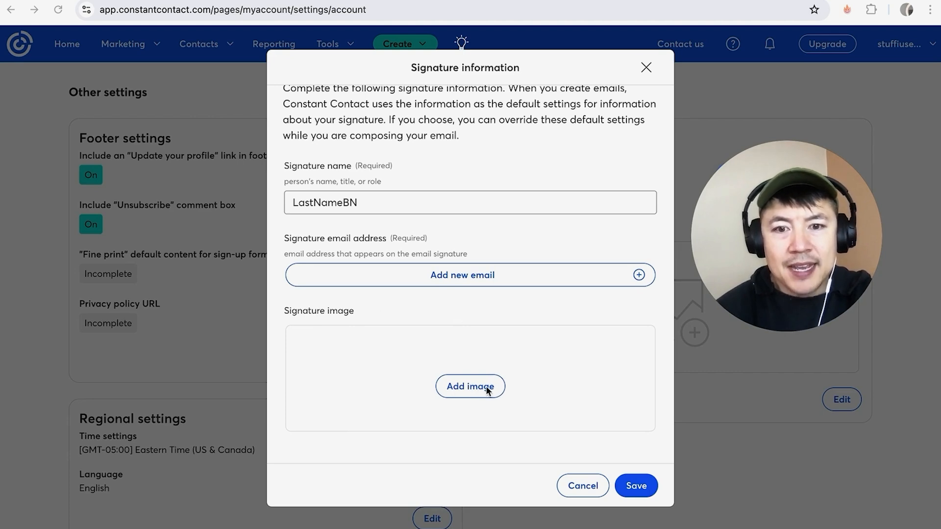
Insert Blur PNG For Tutorials.png from the Library as the signature image.
{"action": "left_click", "coordinate": [469, 386]}
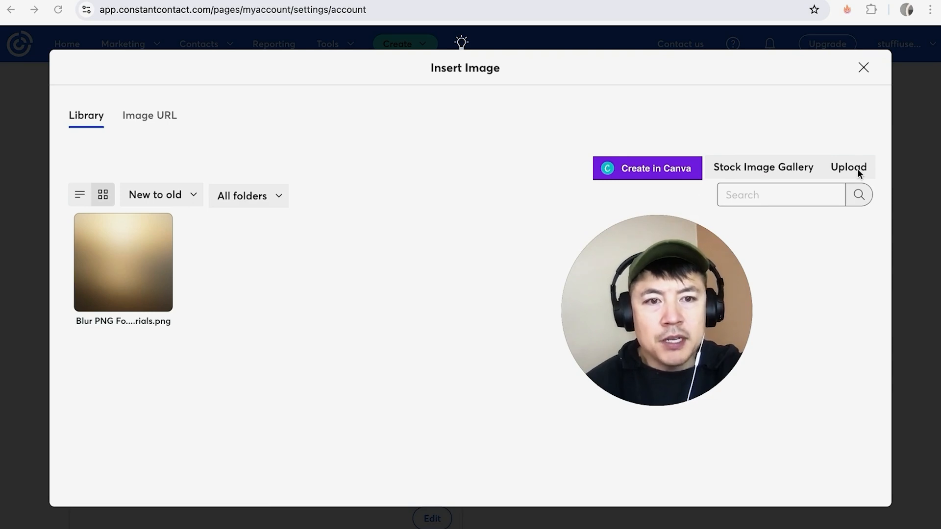
{"action": "left_click", "coordinate": [123, 263]}
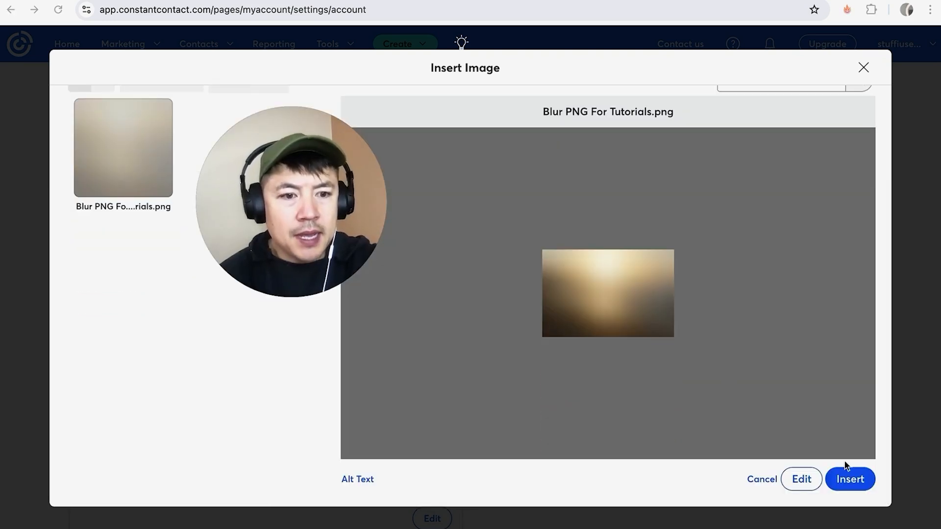
{"action": "left_click", "coordinate": [850, 479]}
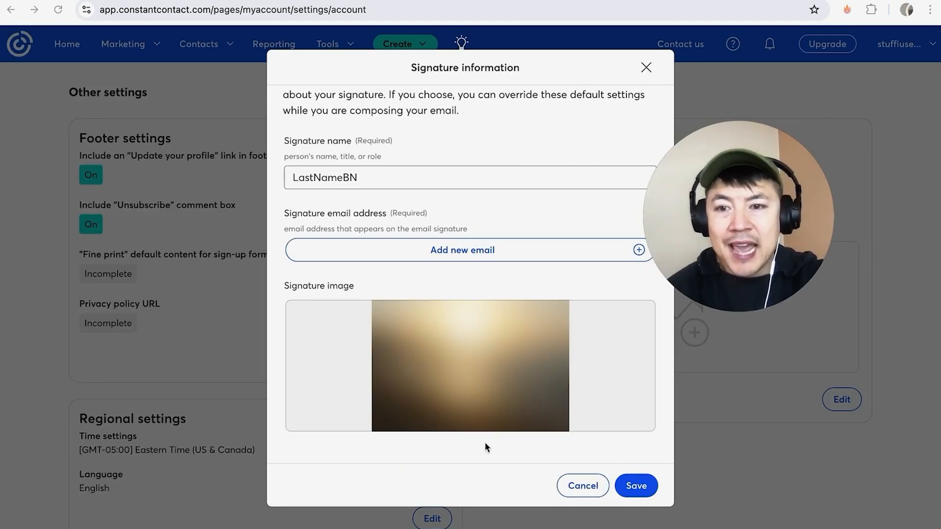
{"action": "mouse_move", "coordinate": [277, 275]}
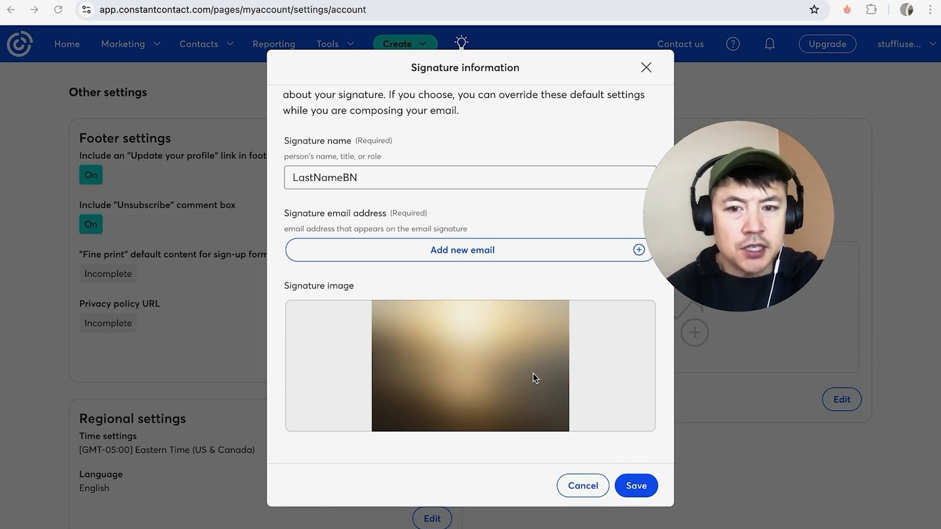
{"action": "mouse_move", "coordinate": [362, 275]}
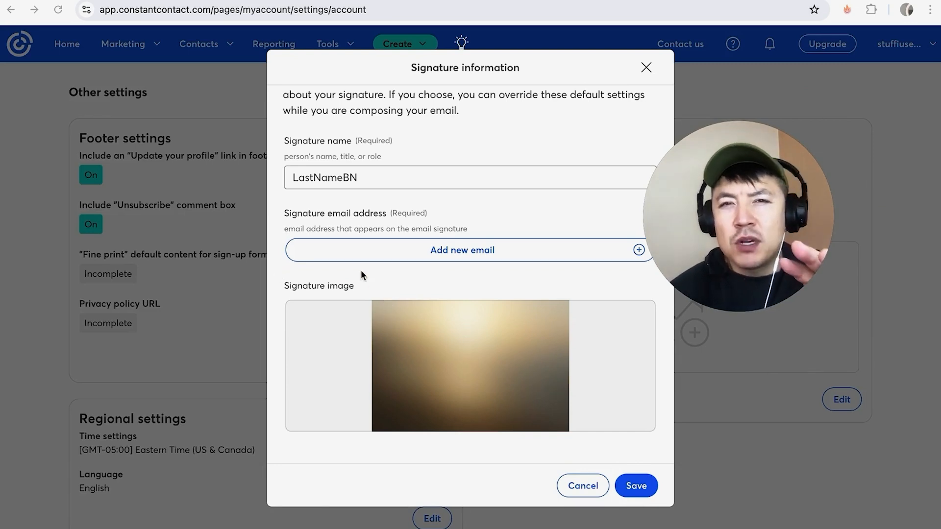